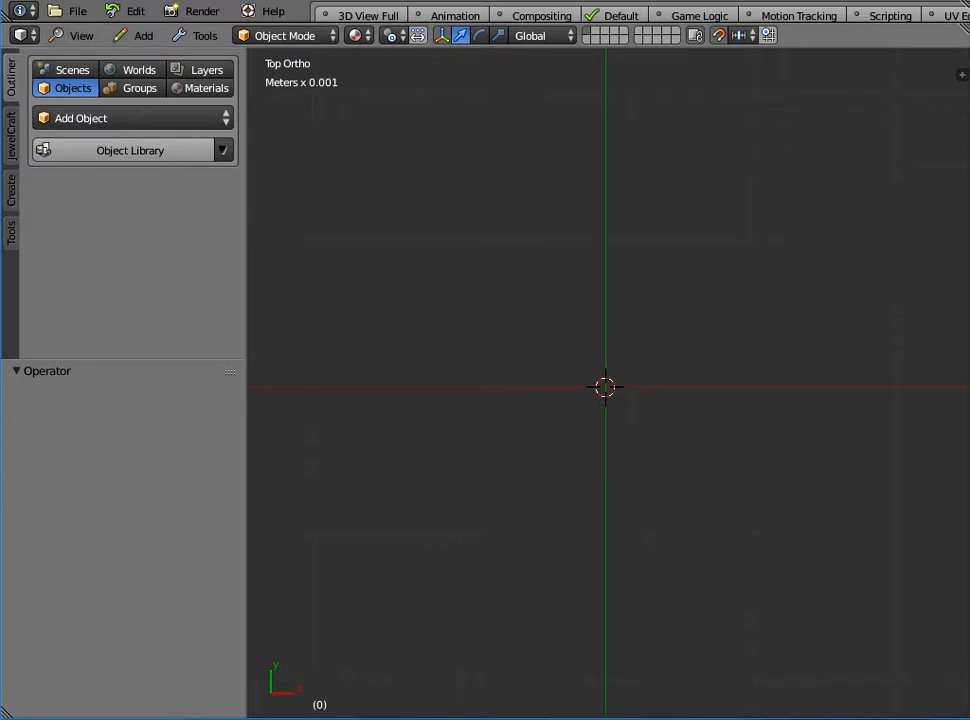
Step: Add Cross (022) from the Patterns - Crosses object library category
{"action": "left_click", "coordinate": [129, 150]}
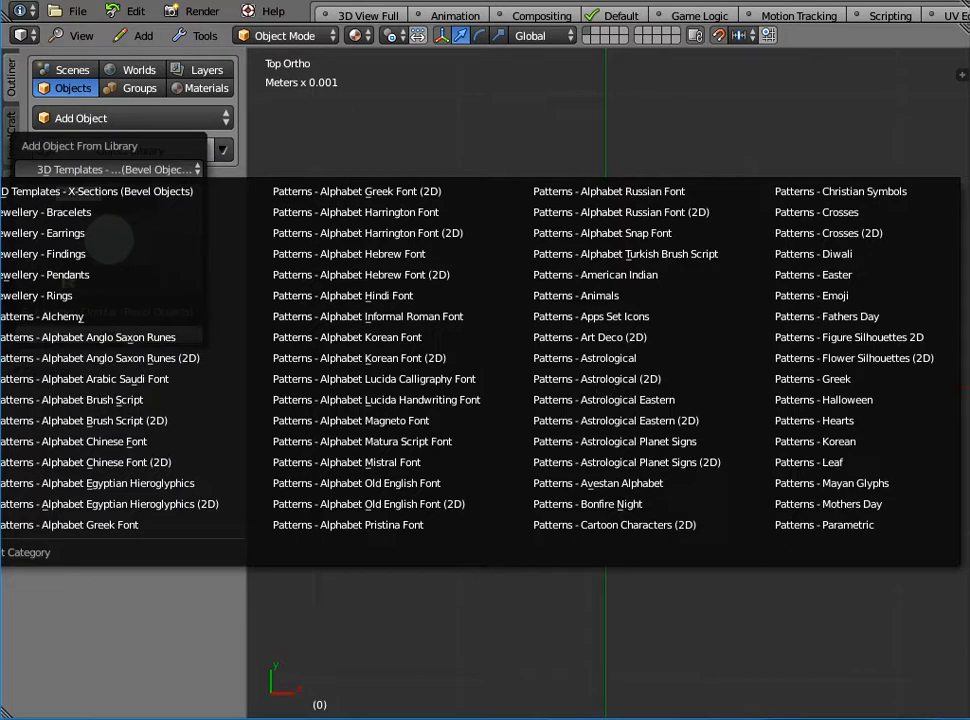
{"action": "left_click", "coordinate": [816, 212]}
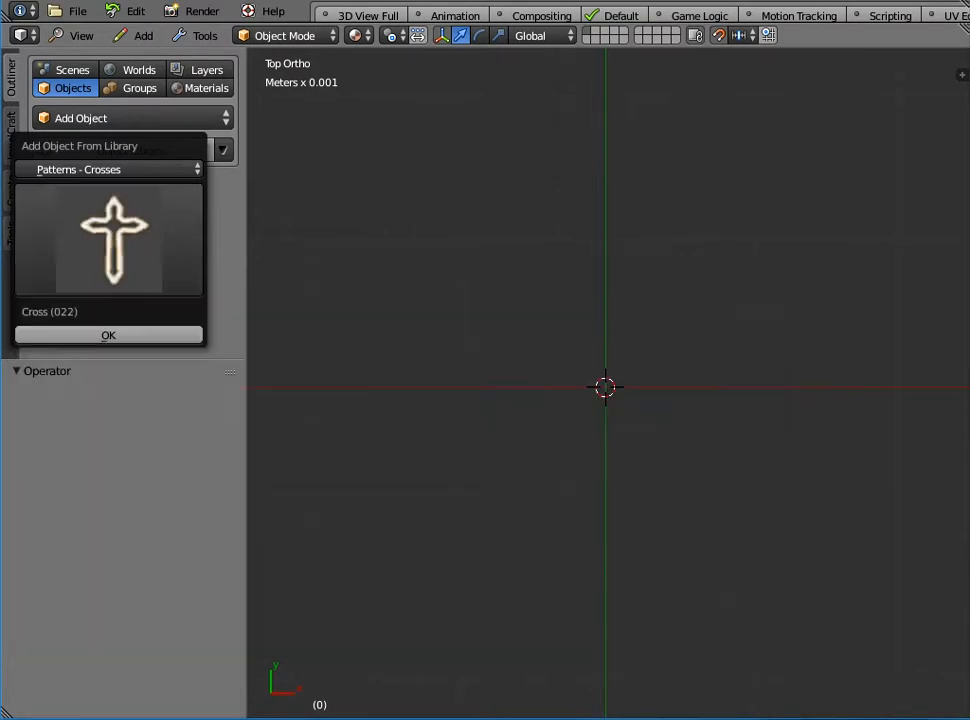
{"action": "left_click", "coordinate": [108, 334]}
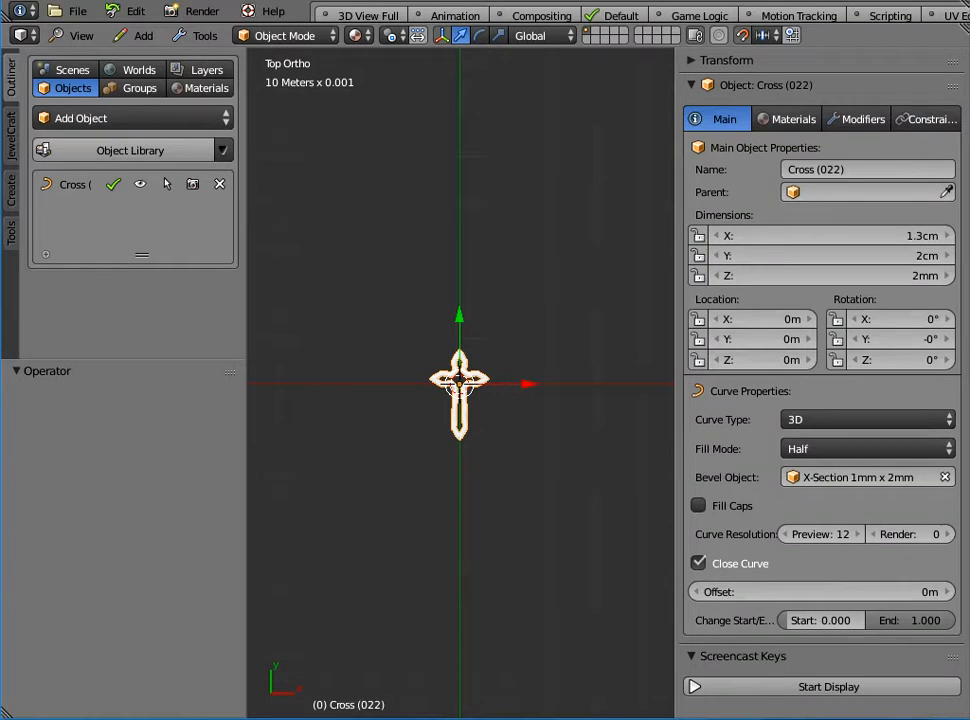
Step: Keep the 1mm x 2mm bevel cross-section and switch to Top view
{"action": "left_click", "coordinate": [828, 686]}
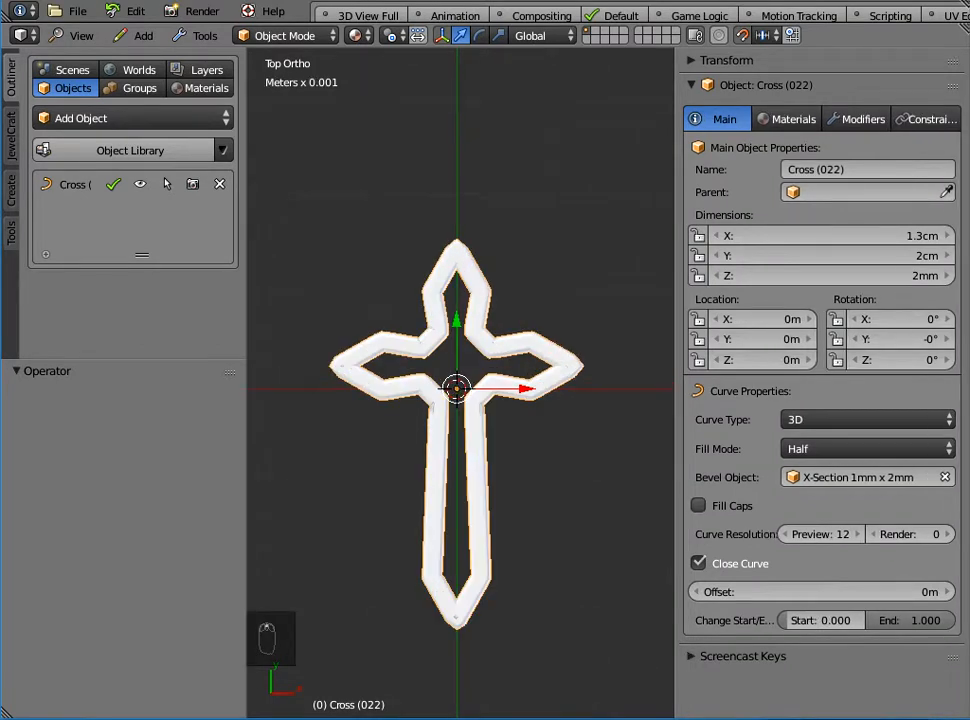
{"action": "left_click", "coordinate": [865, 477]}
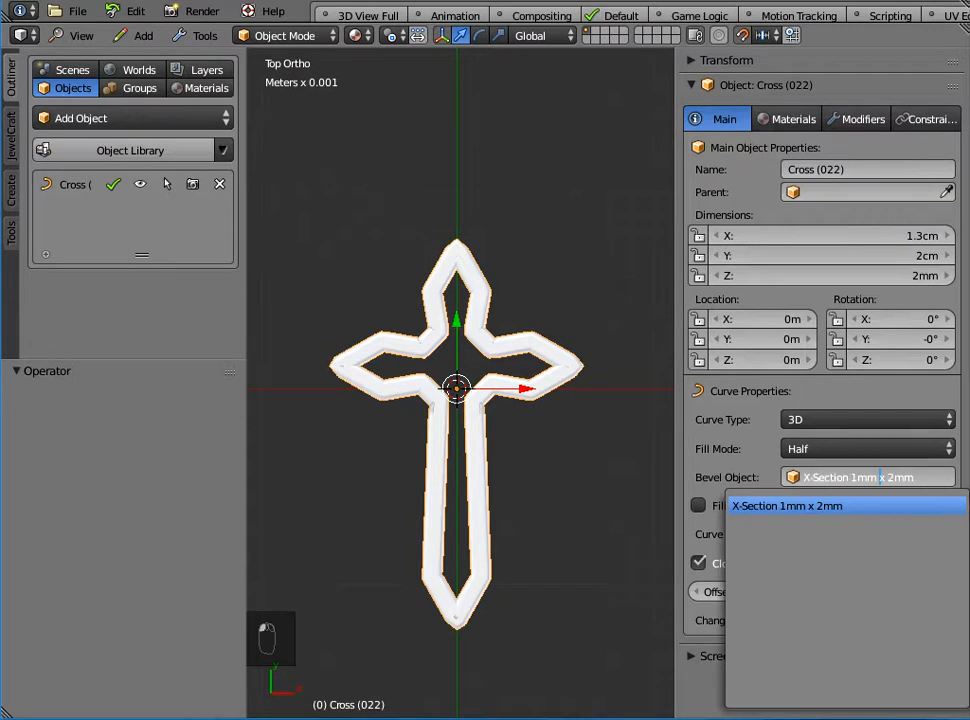
{"action": "left_click", "coordinate": [787, 505]}
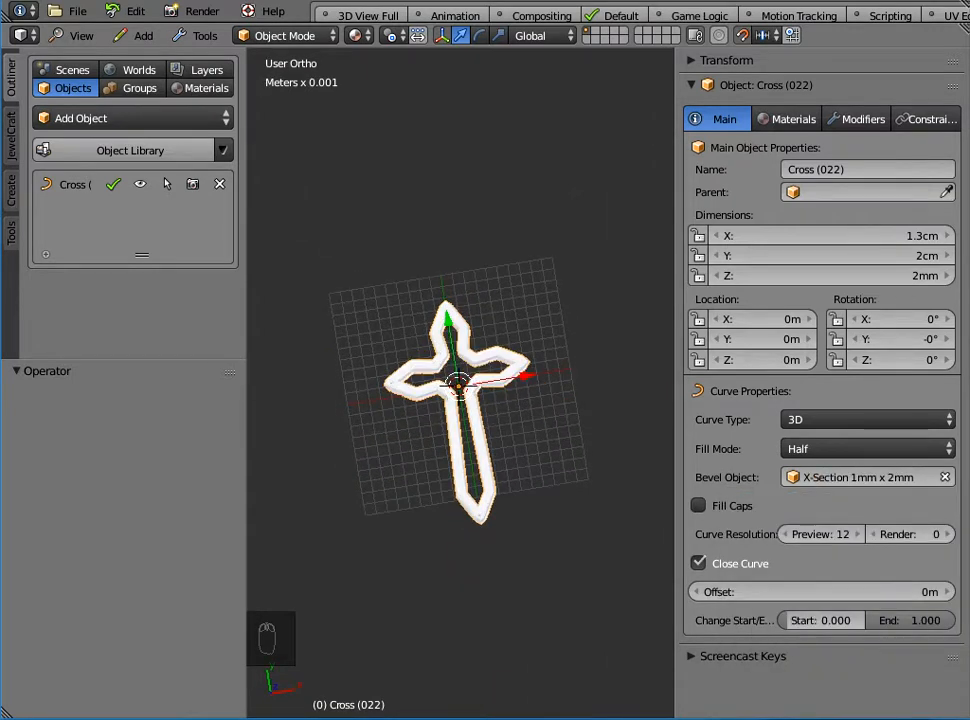
{"action": "left_click", "coordinate": [81, 35]}
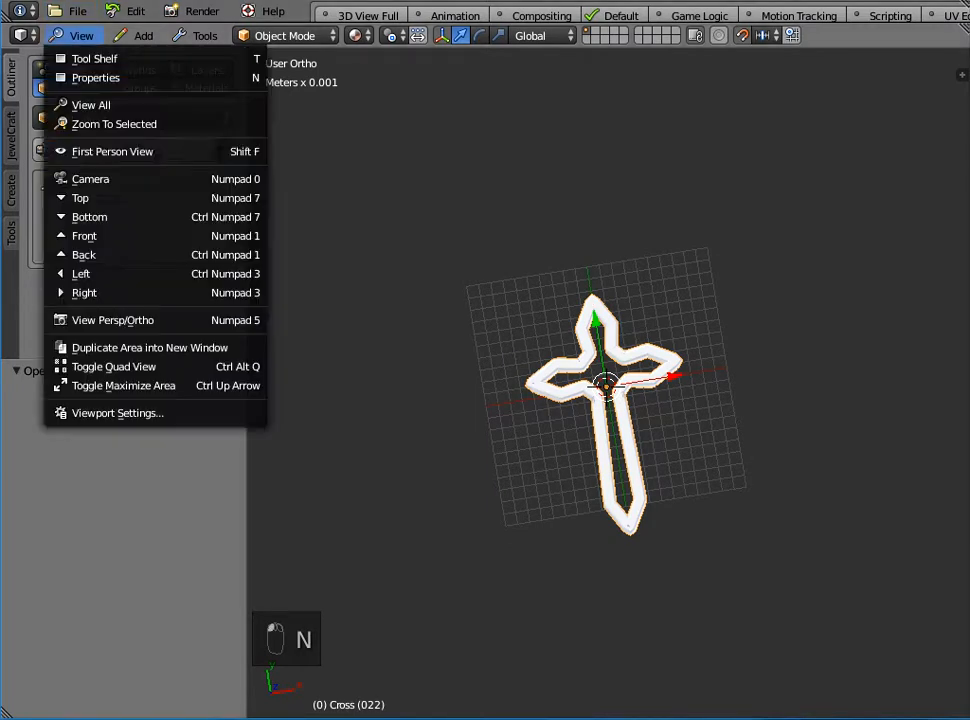
{"action": "left_click", "coordinate": [80, 197]}
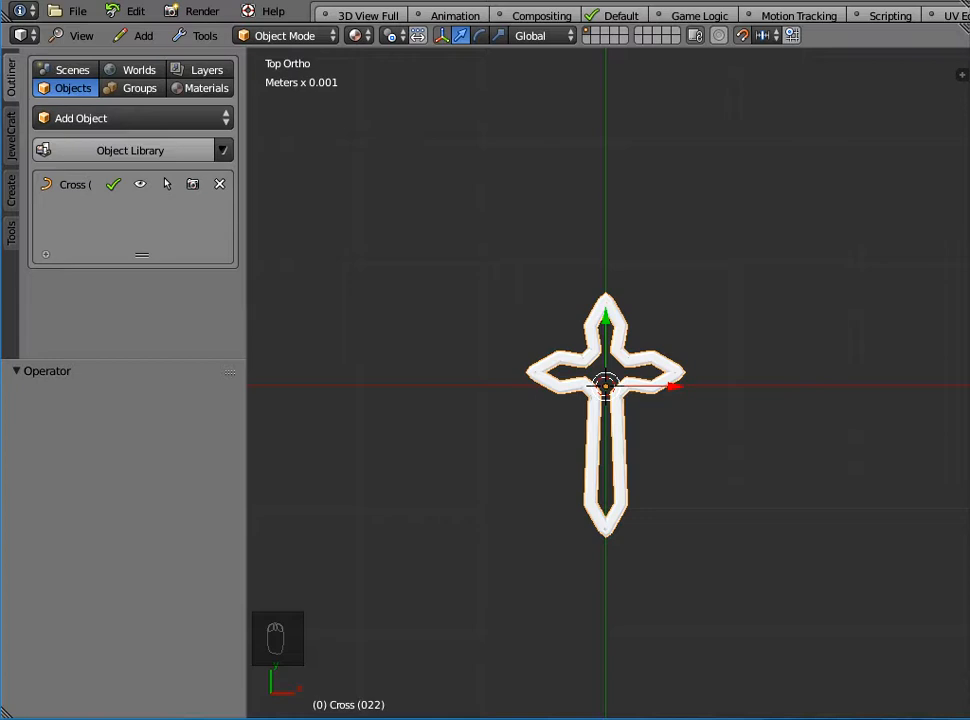
Step: Add Celtic Knot Pattern 4-Leaf (002) from the Patterns - Parametric library
{"action": "left_click", "coordinate": [129, 150]}
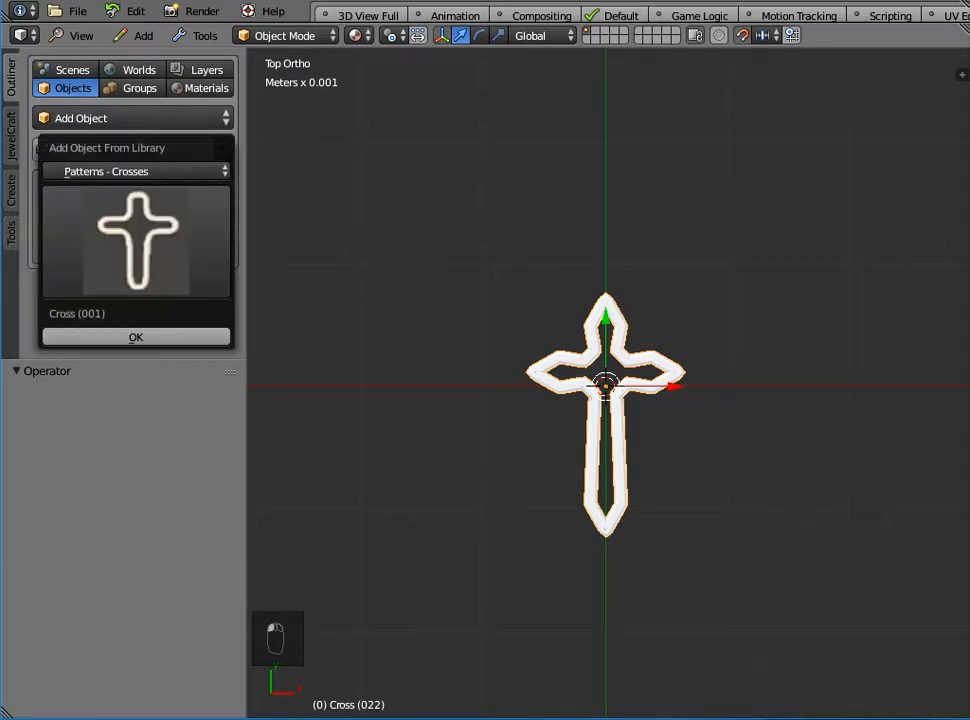
{"action": "left_click", "coordinate": [135, 171]}
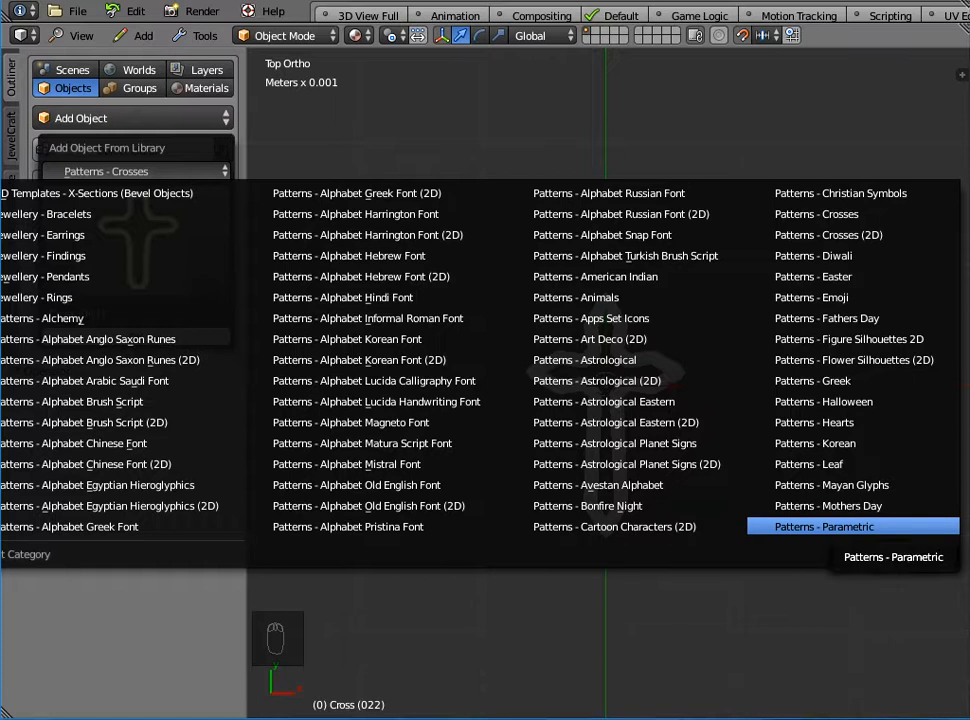
{"action": "left_click", "coordinate": [823, 526]}
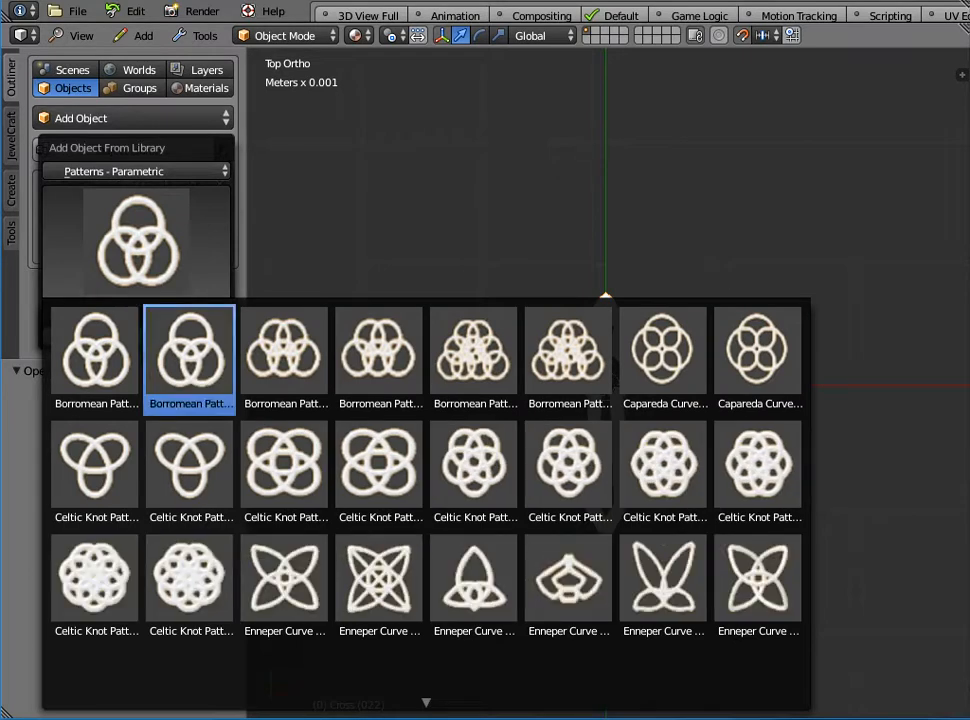
{"action": "left_click", "coordinate": [284, 463]}
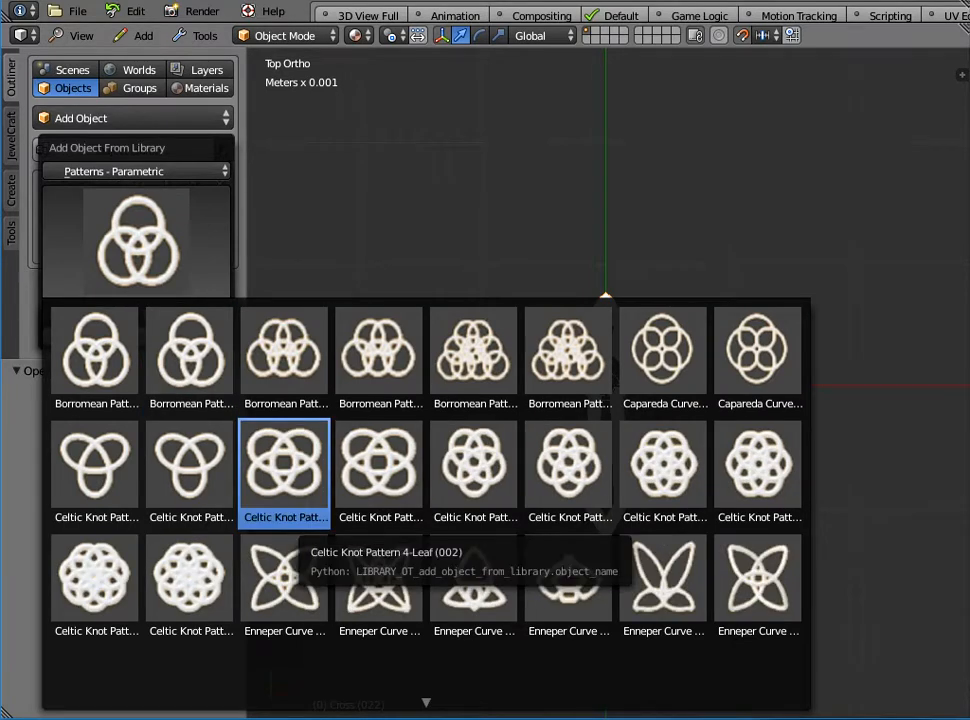
{"action": "left_click", "coordinate": [285, 462]}
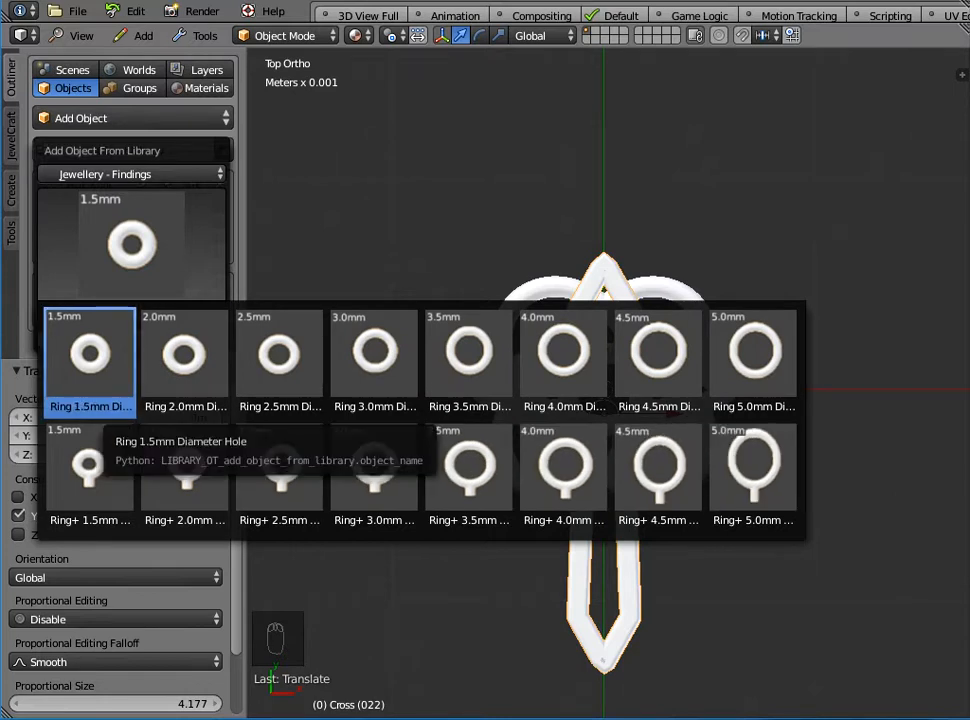
Step: Add the Ring 1.5mm Diameter Hole finding as the hanging loop
{"action": "left_click", "coordinate": [89, 354]}
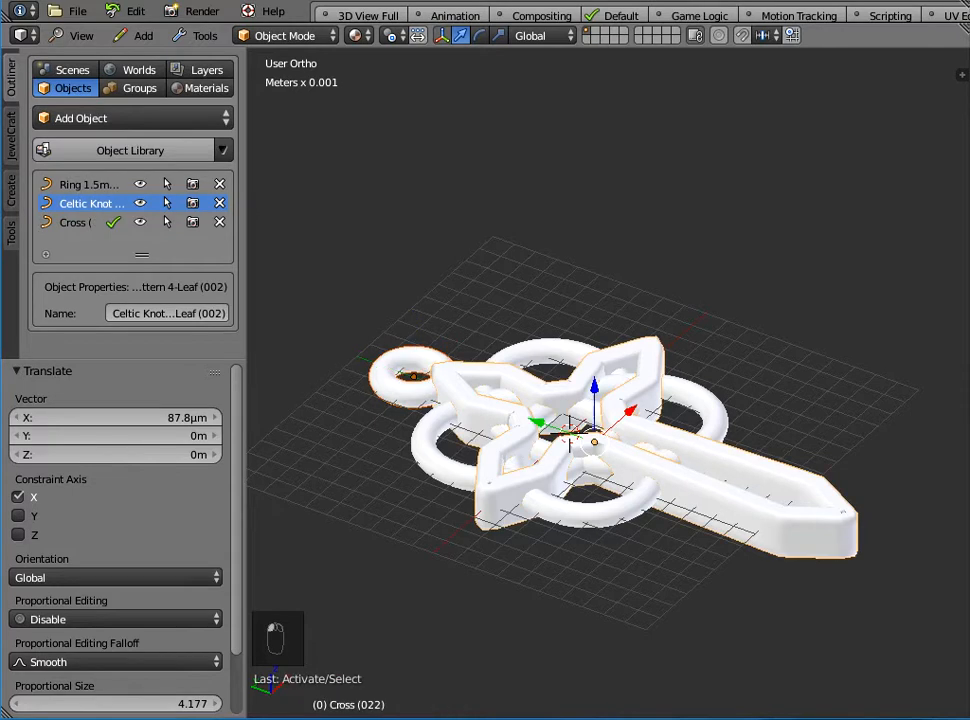
Step: Join the ring and Celtic knot into the Cross (022) object
{"action": "left_click", "coordinate": [205, 35]}
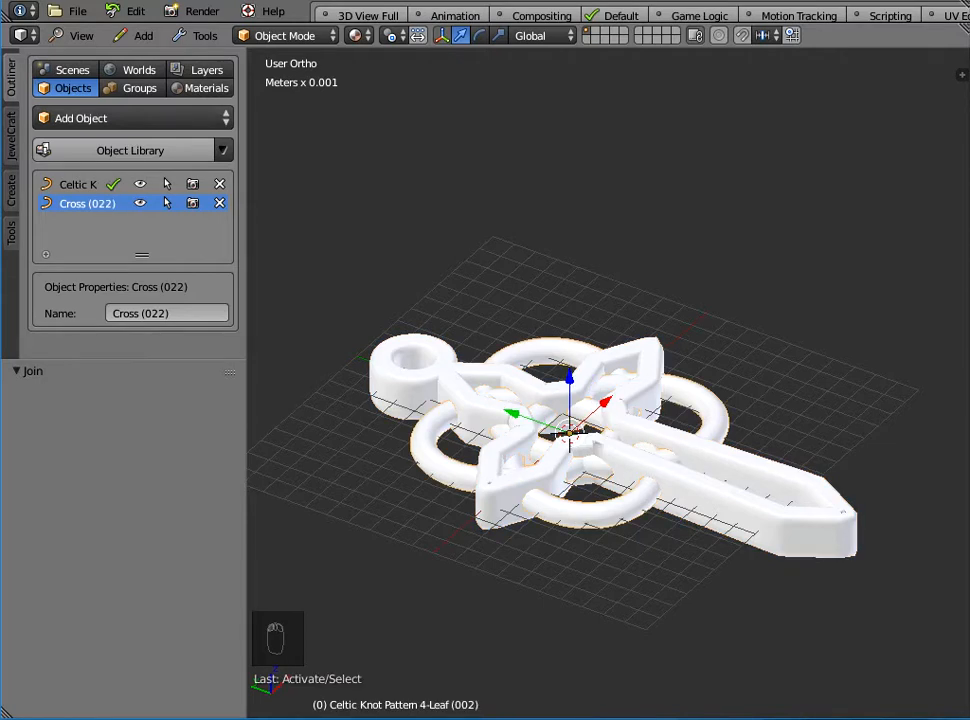
{"action": "left_click", "coordinate": [205, 35]}
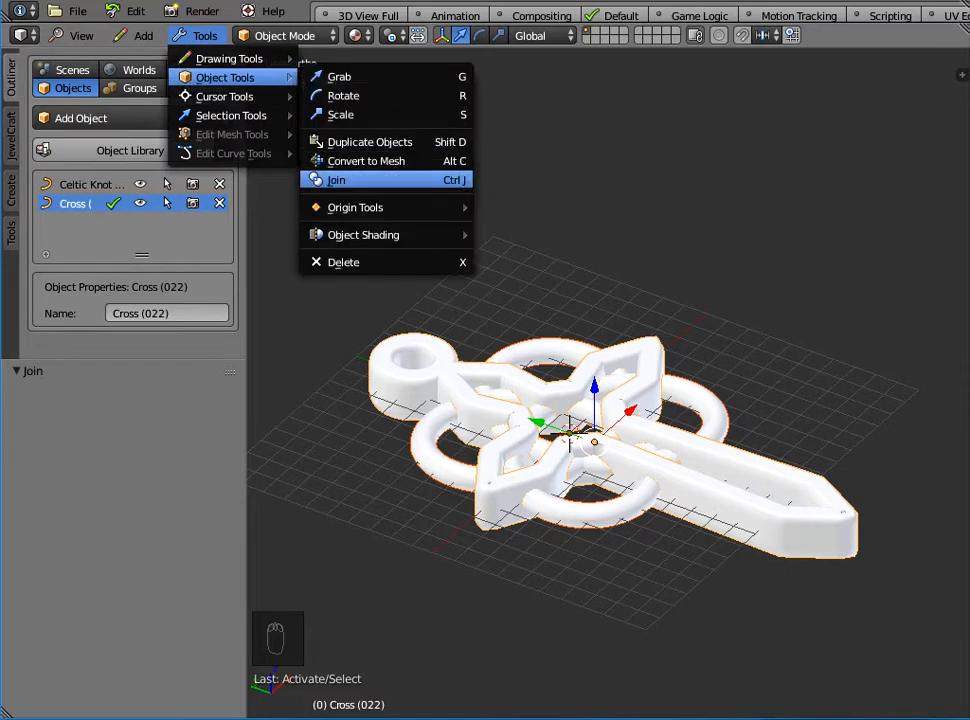
{"action": "left_click", "coordinate": [337, 180]}
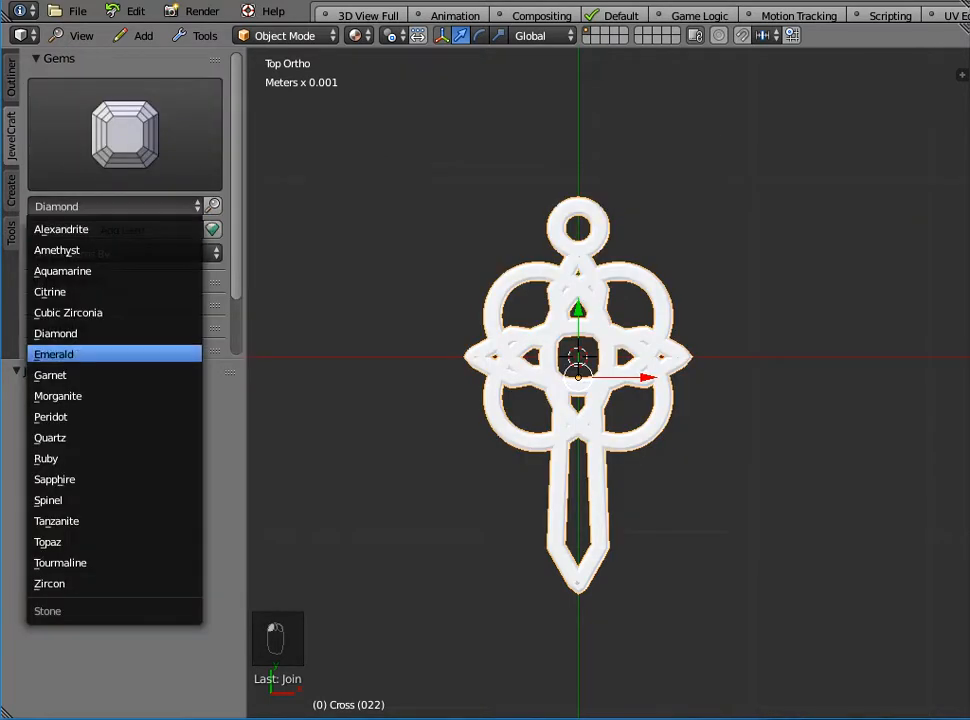
Step: Add an Emerald gem at the pendant centre, raised 1.3mm on Z
{"action": "left_click", "coordinate": [54, 353]}
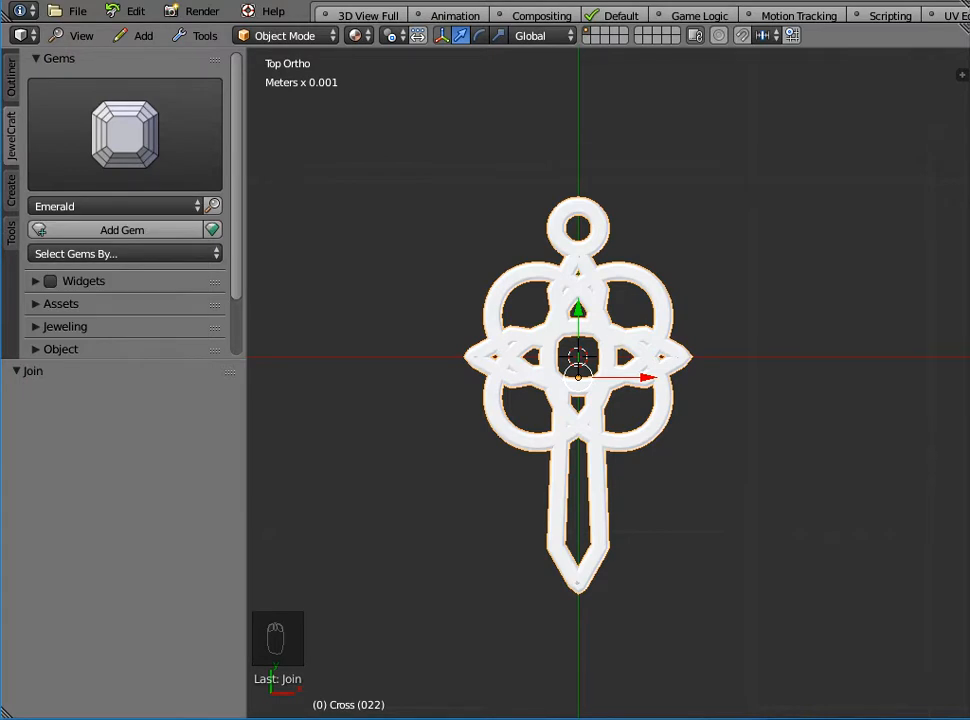
{"action": "mouse_move", "coordinate": [122, 230]}
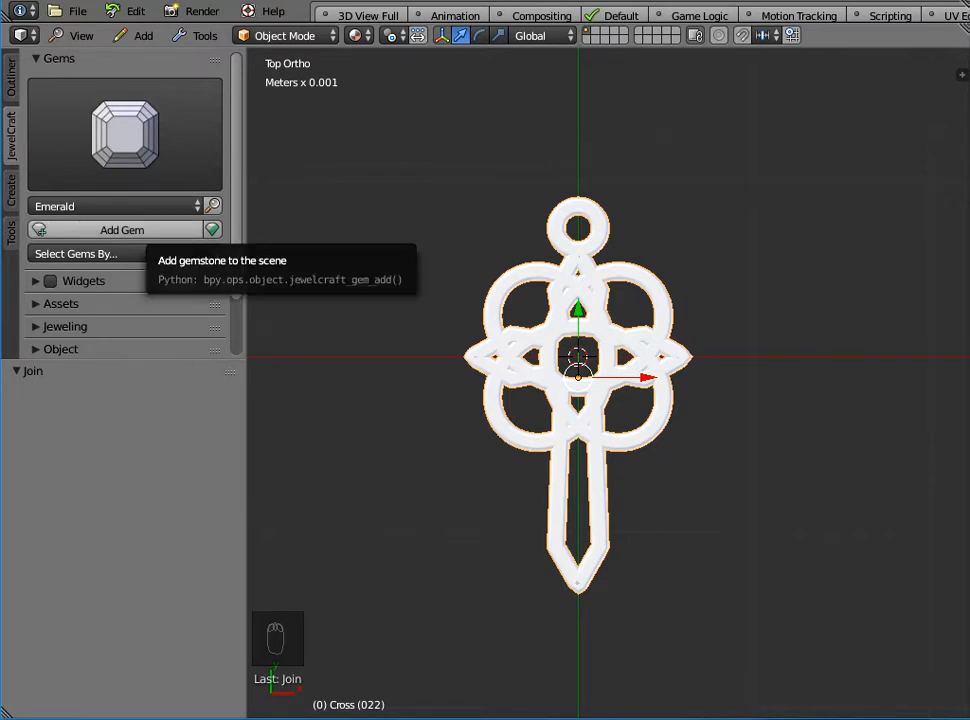
{"action": "left_click", "coordinate": [122, 230]}
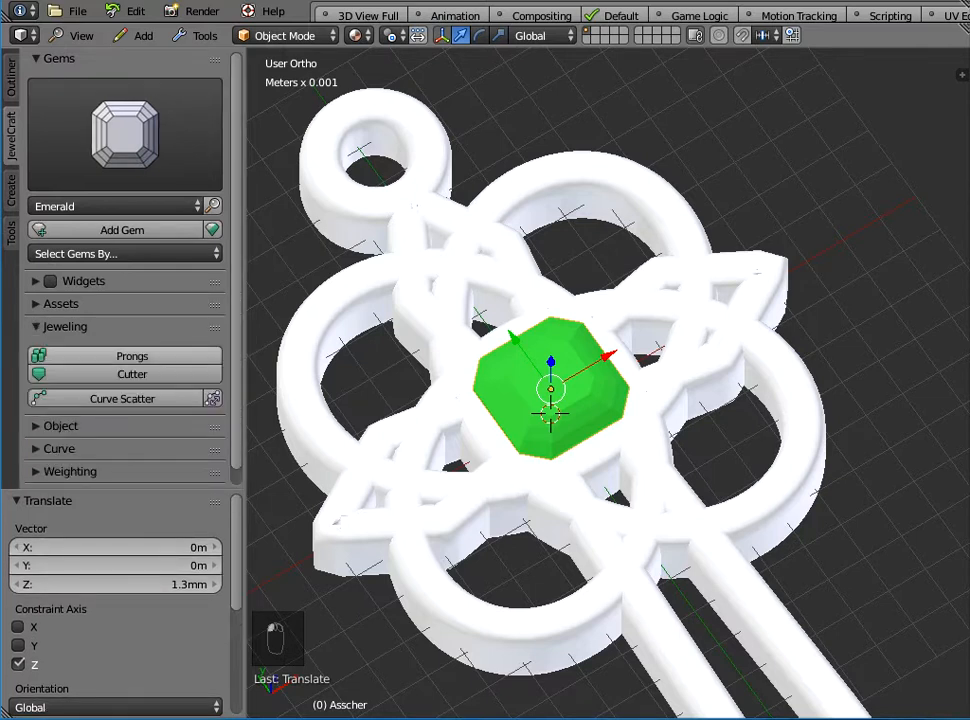
{"action": "left_click", "coordinate": [132, 356]}
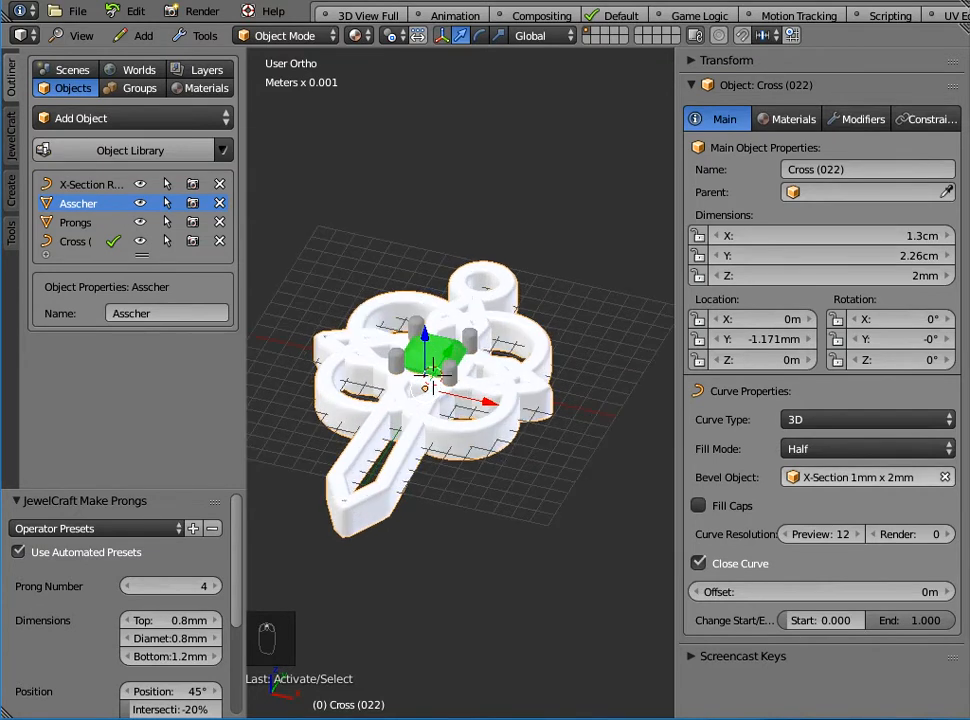
Step: Set the pendant's Bevel Object to X-Section Rectangular for 1mm thickness
{"action": "left_click", "coordinate": [865, 477]}
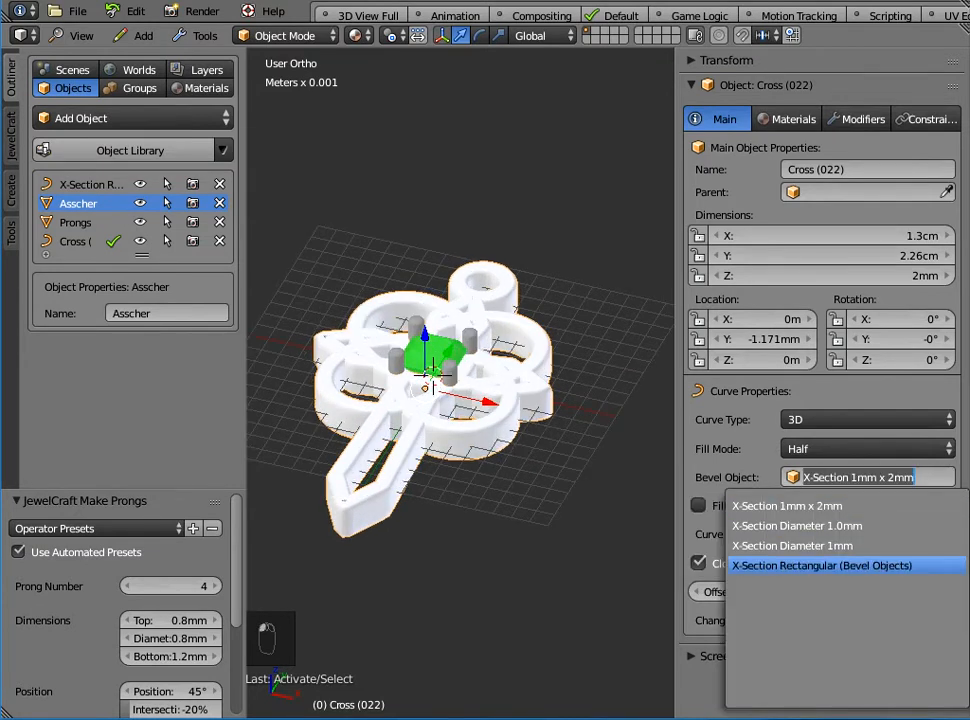
{"action": "left_click", "coordinate": [822, 565]}
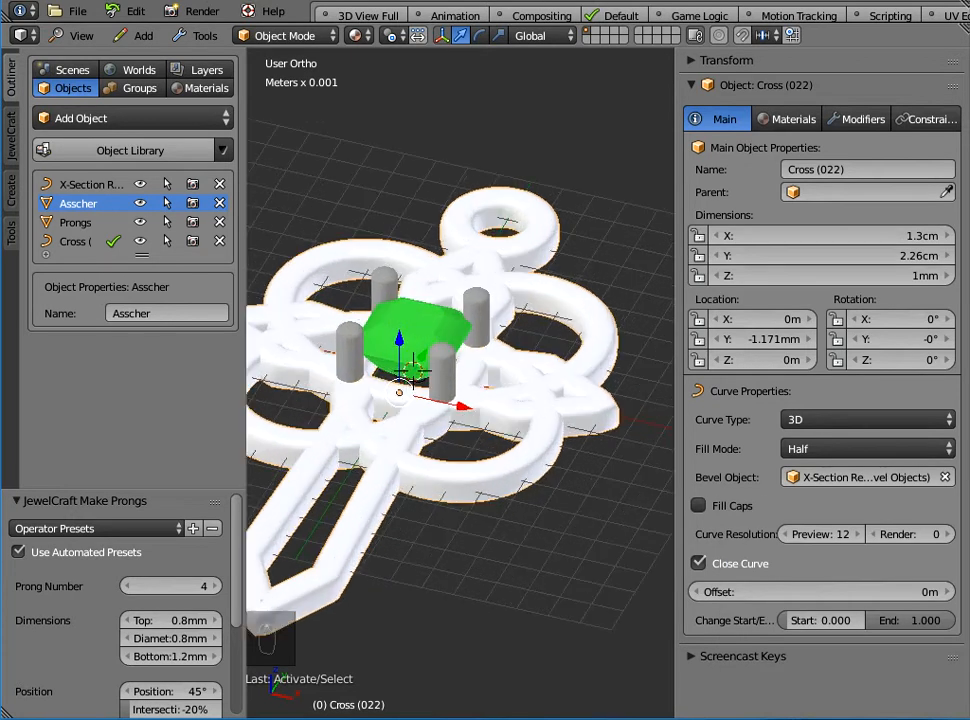